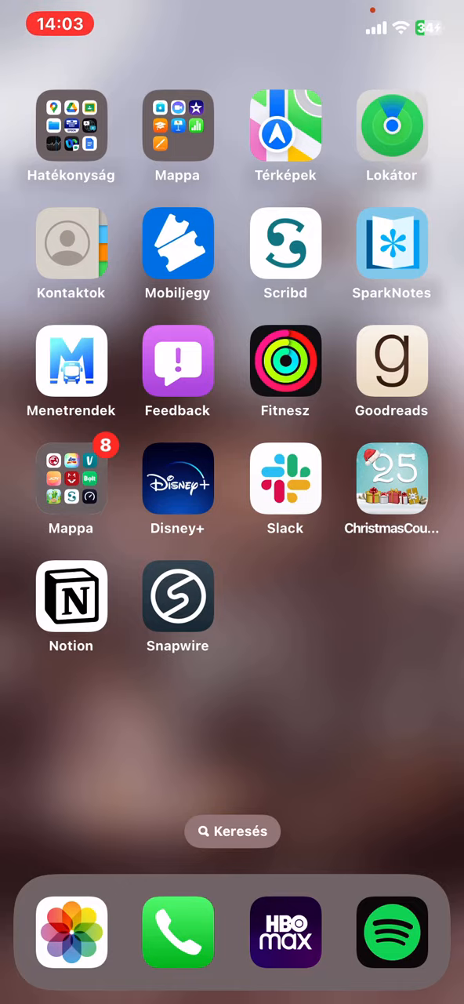
Launch Snapwire from the Home Screen, landing on the empty profile page
{"action": "left_click", "coordinate": [177, 596]}
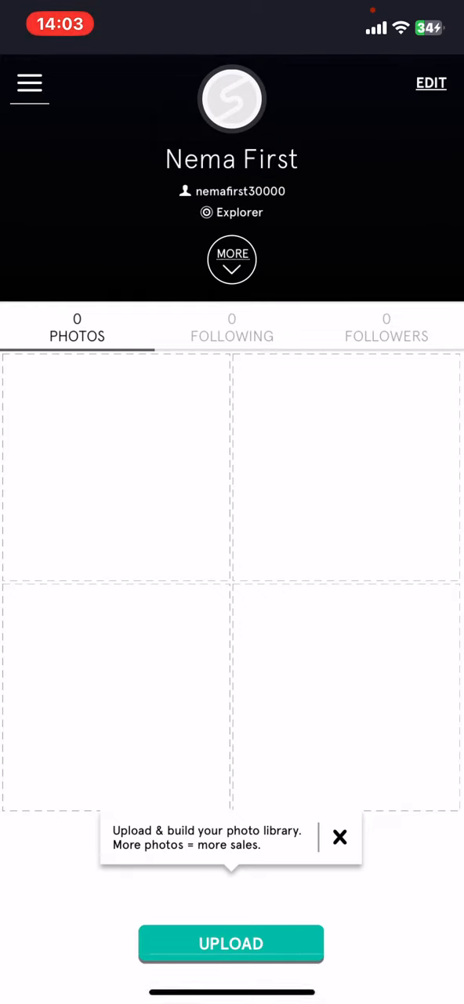
Go to My Stats via the navigation menu, showing Explorer level and $0.00 earnings
{"action": "left_click", "coordinate": [28, 85]}
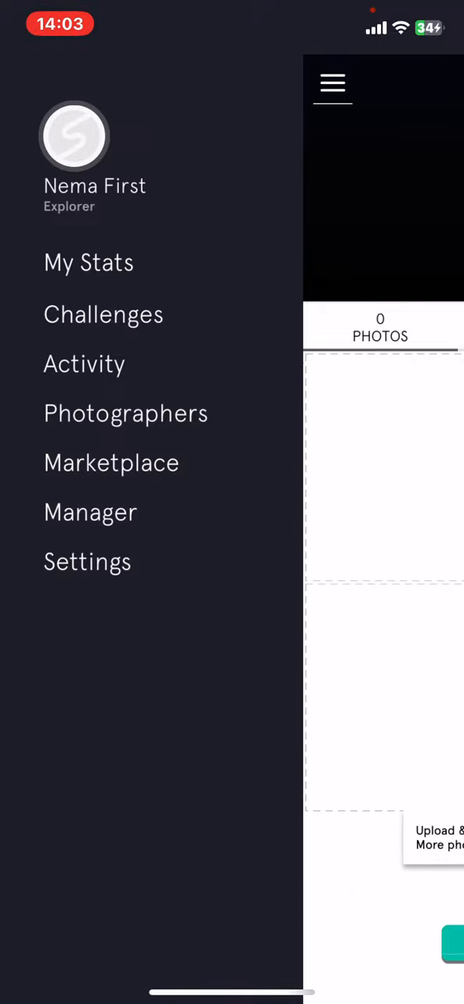
{"action": "left_click", "coordinate": [88, 262]}
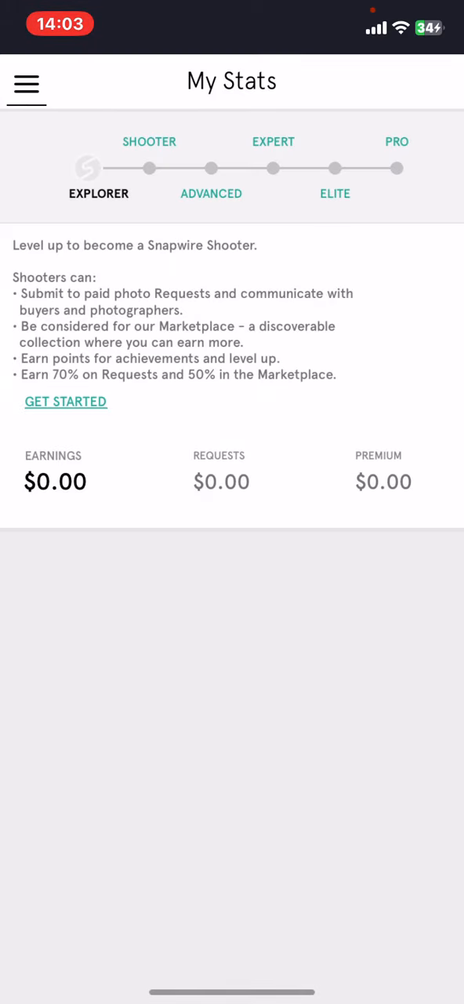